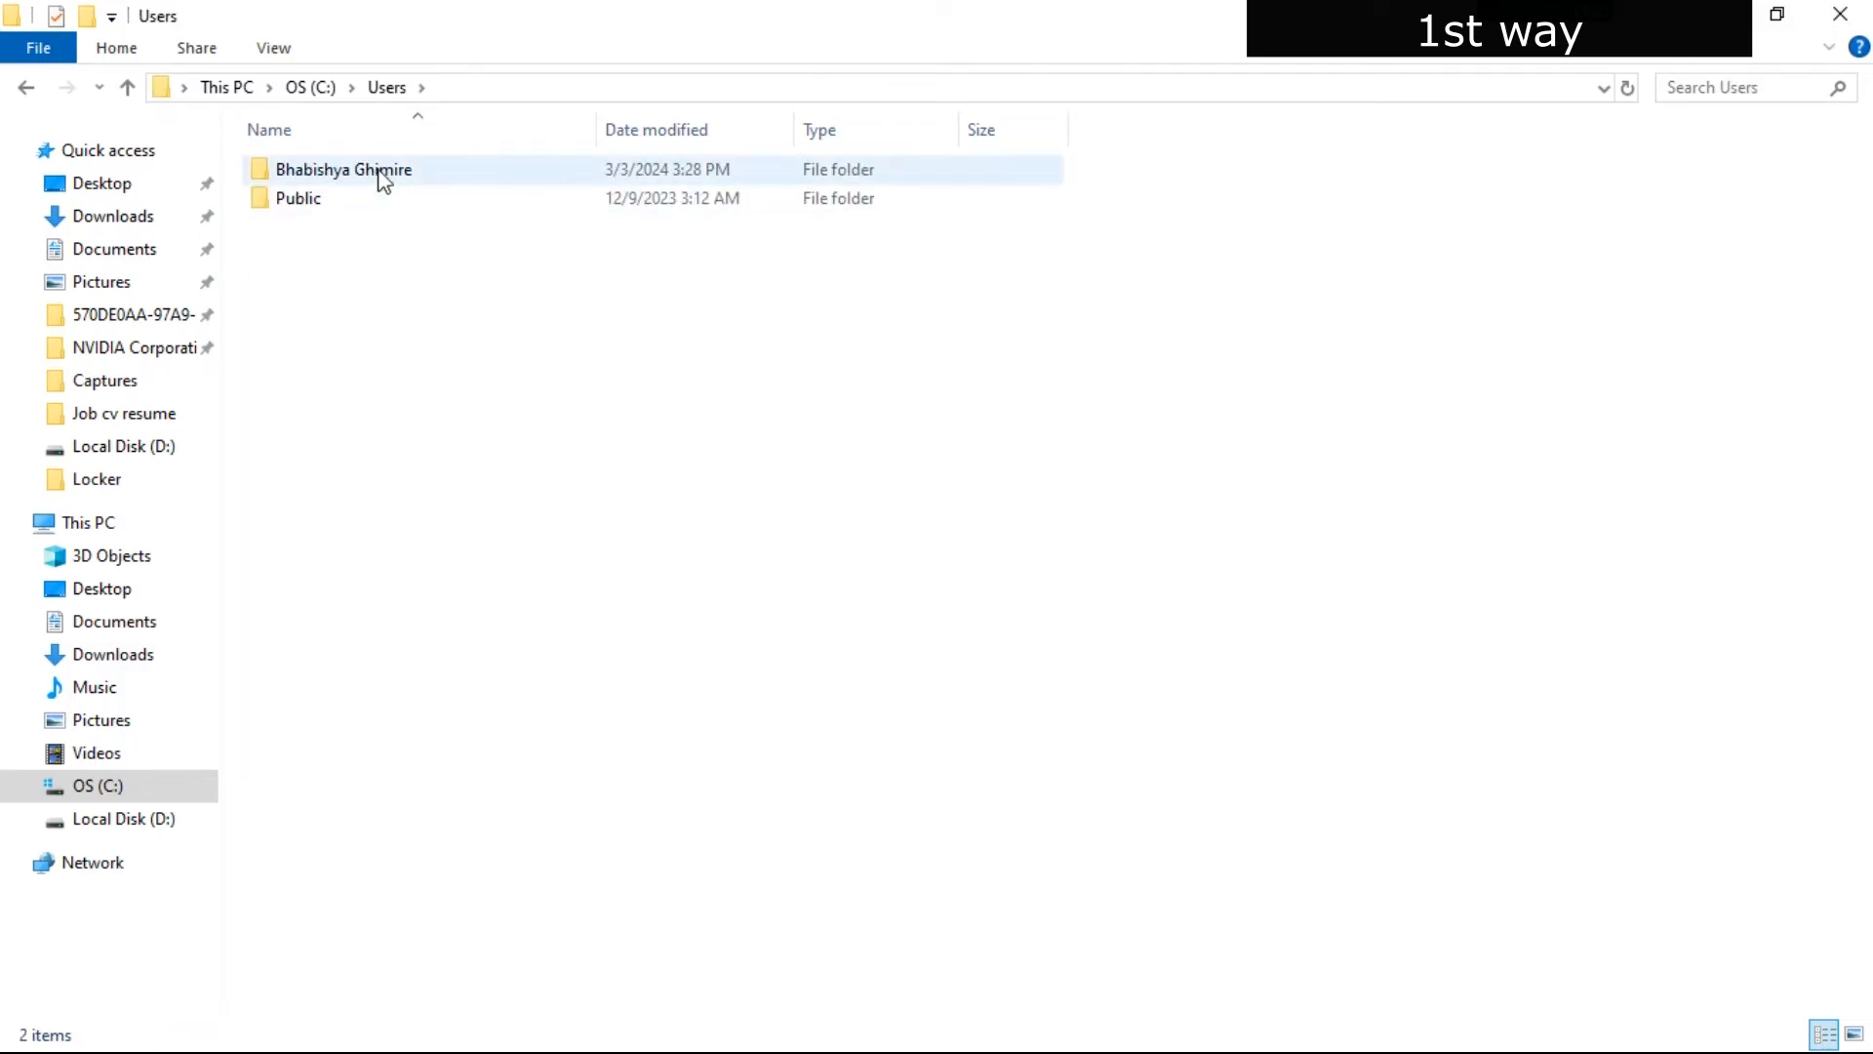
Navigate from C:\Users into the user folder, then AppData, then Roaming
double_click(344, 167)
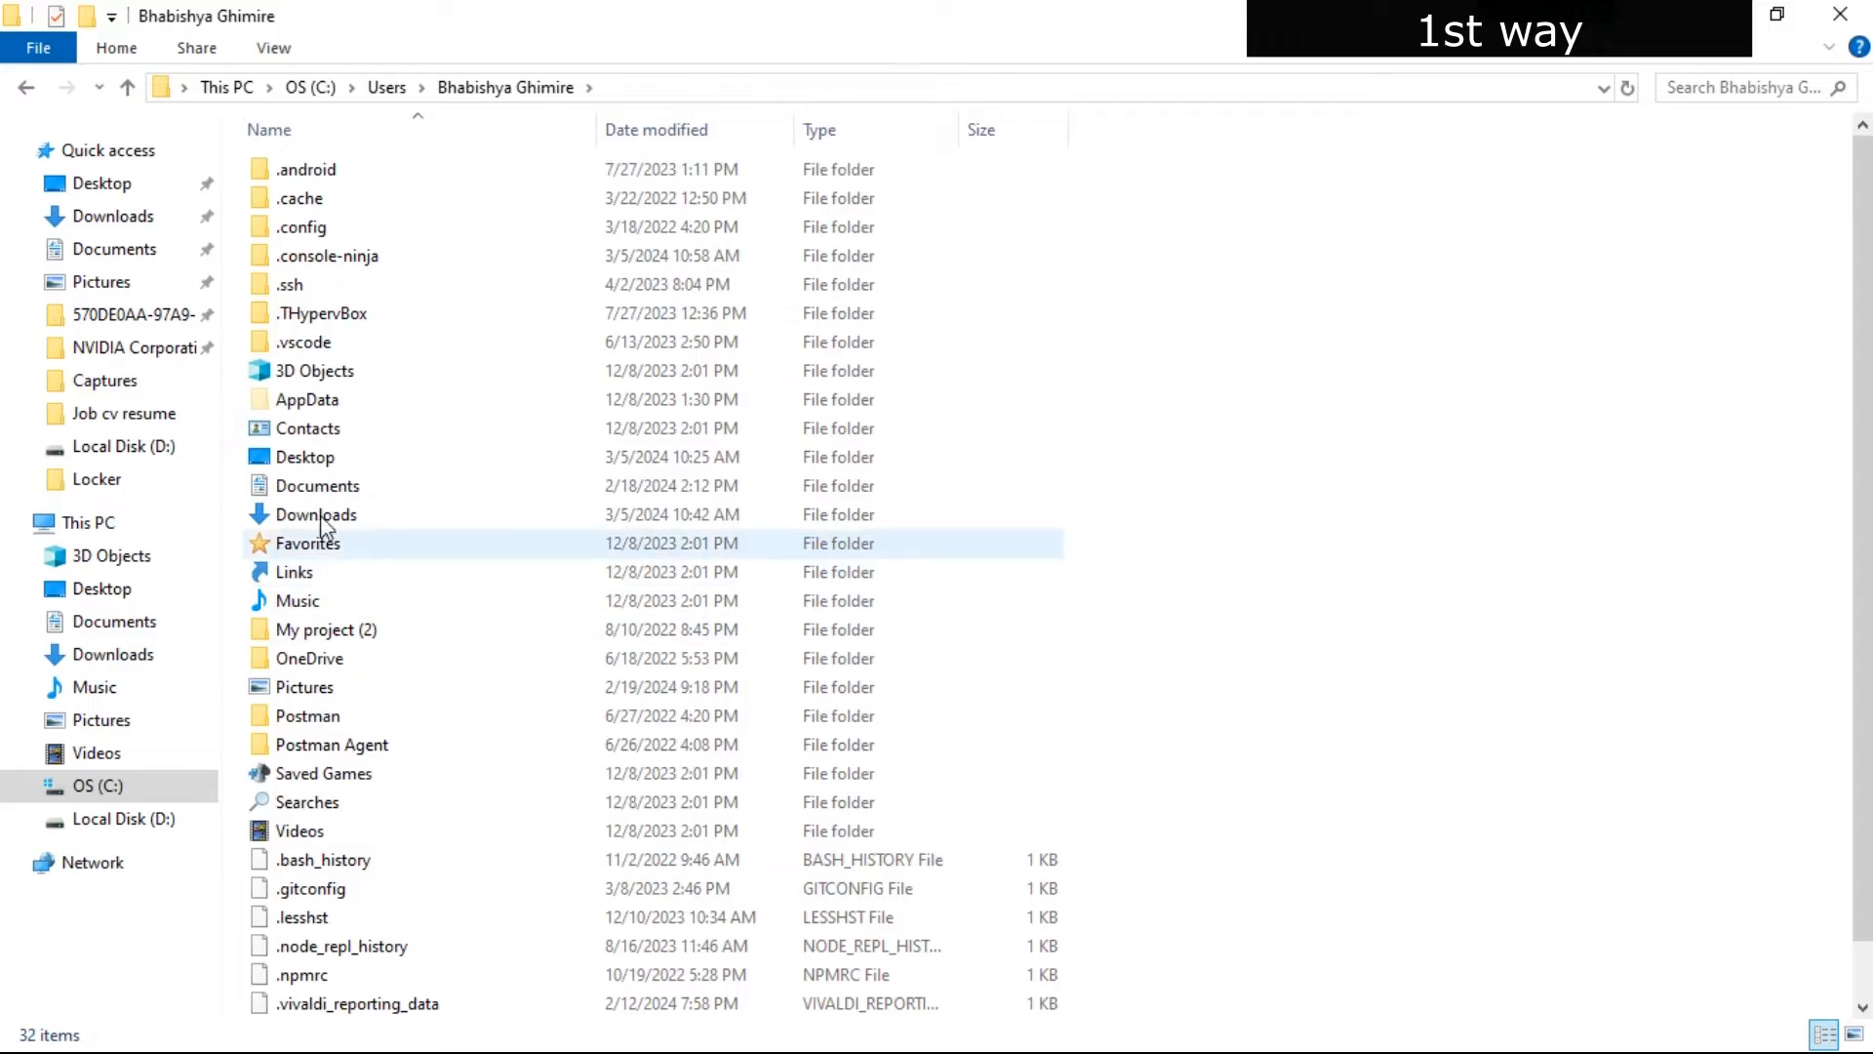
double_click(307, 398)
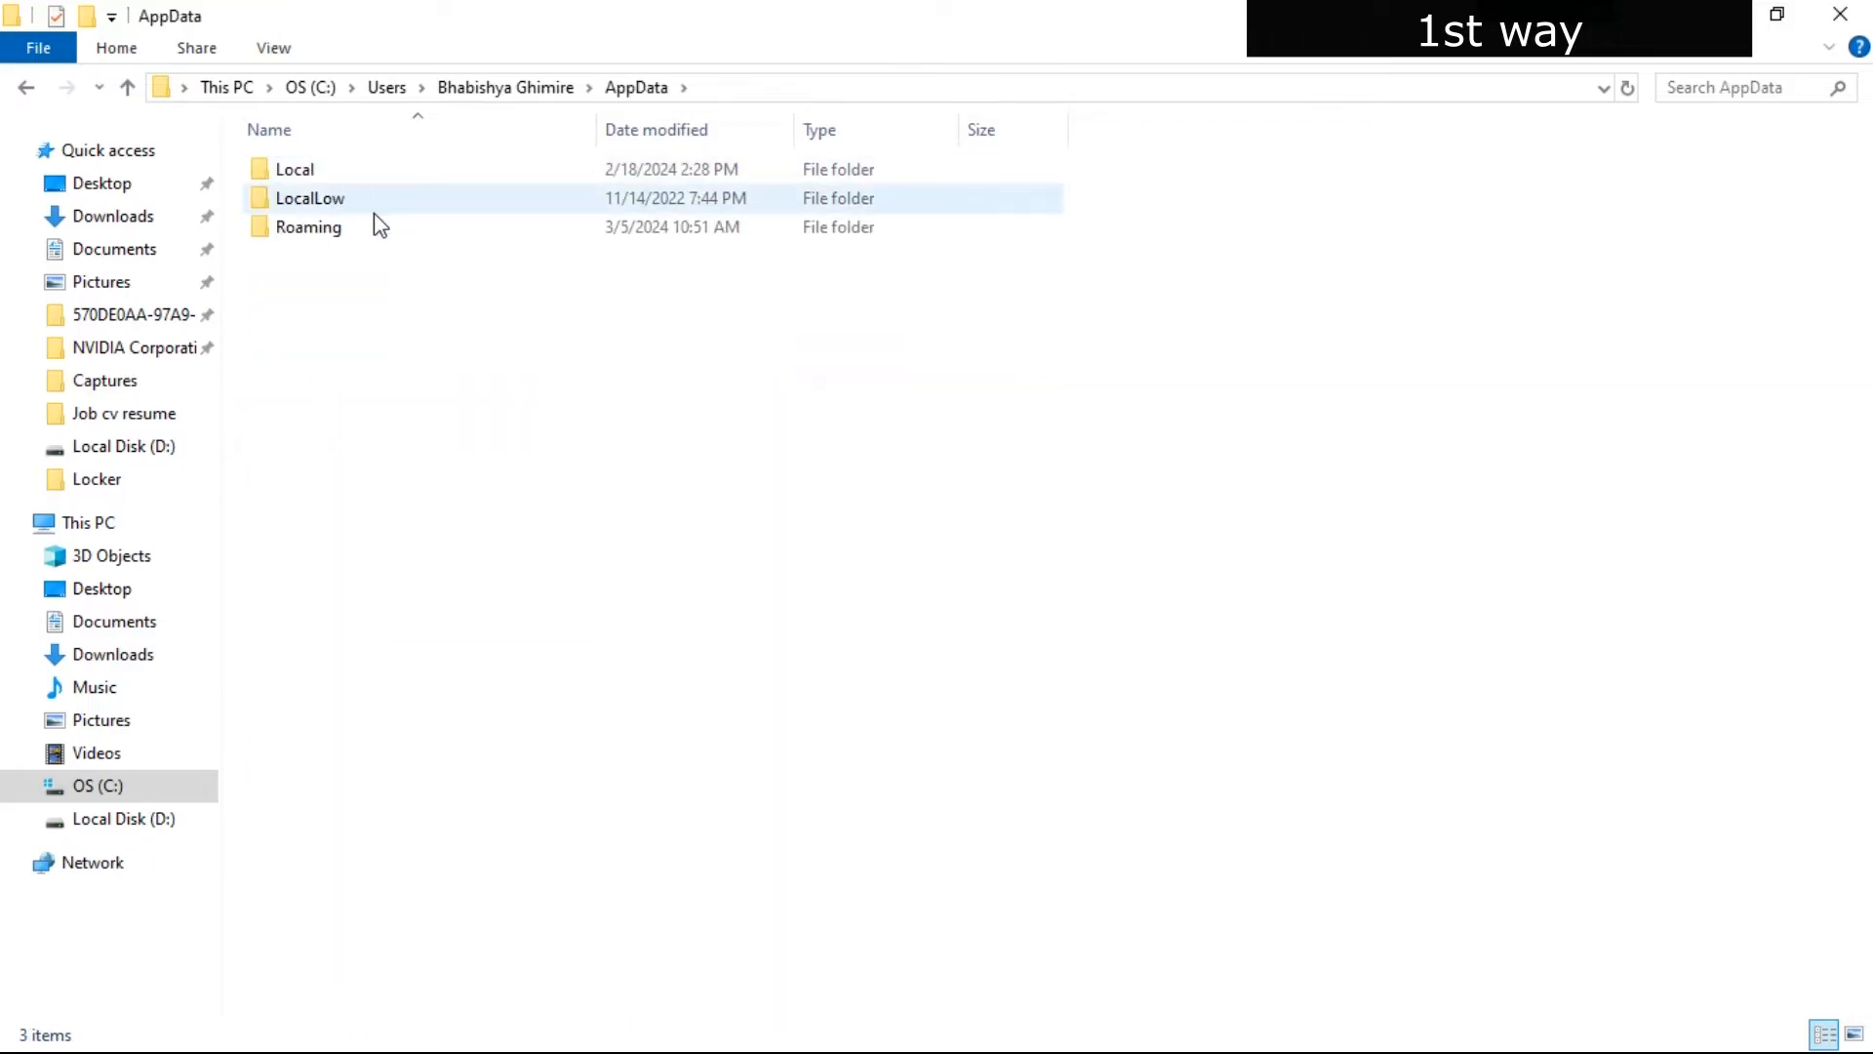
double_click(308, 226)
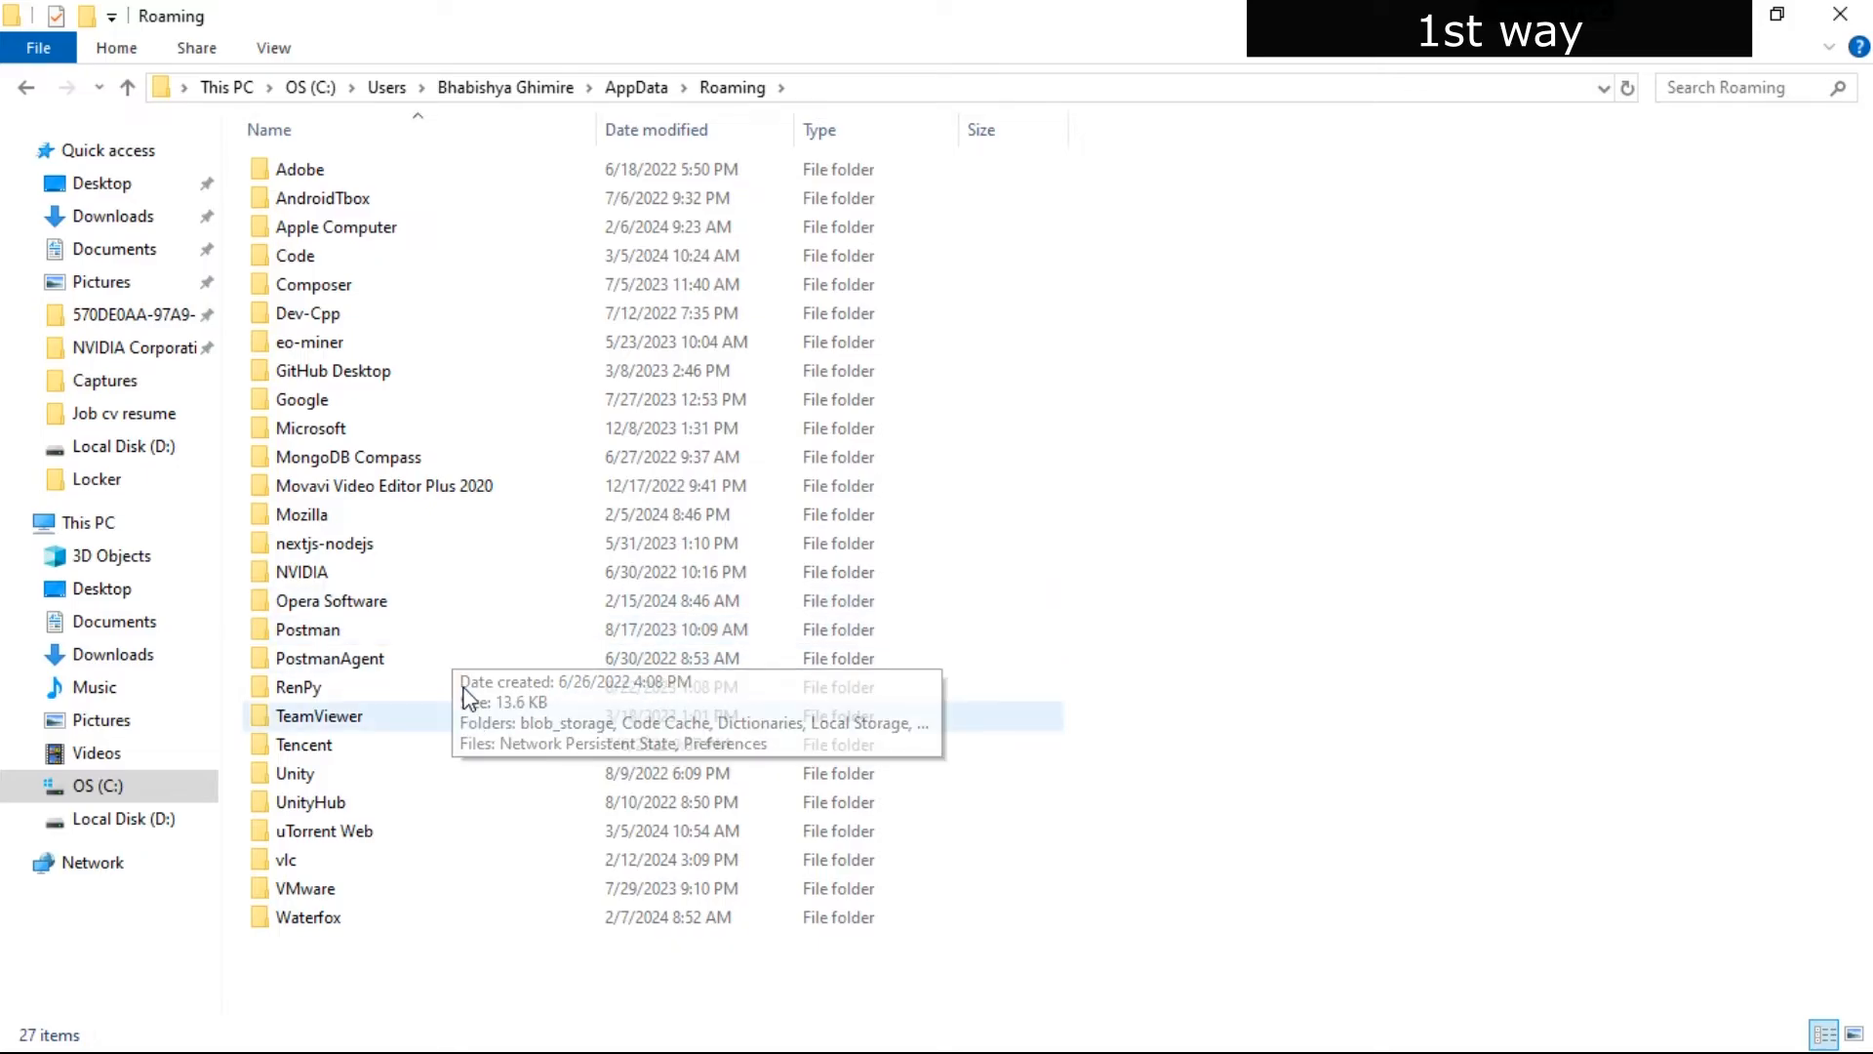
mouse_move(1283, 494)
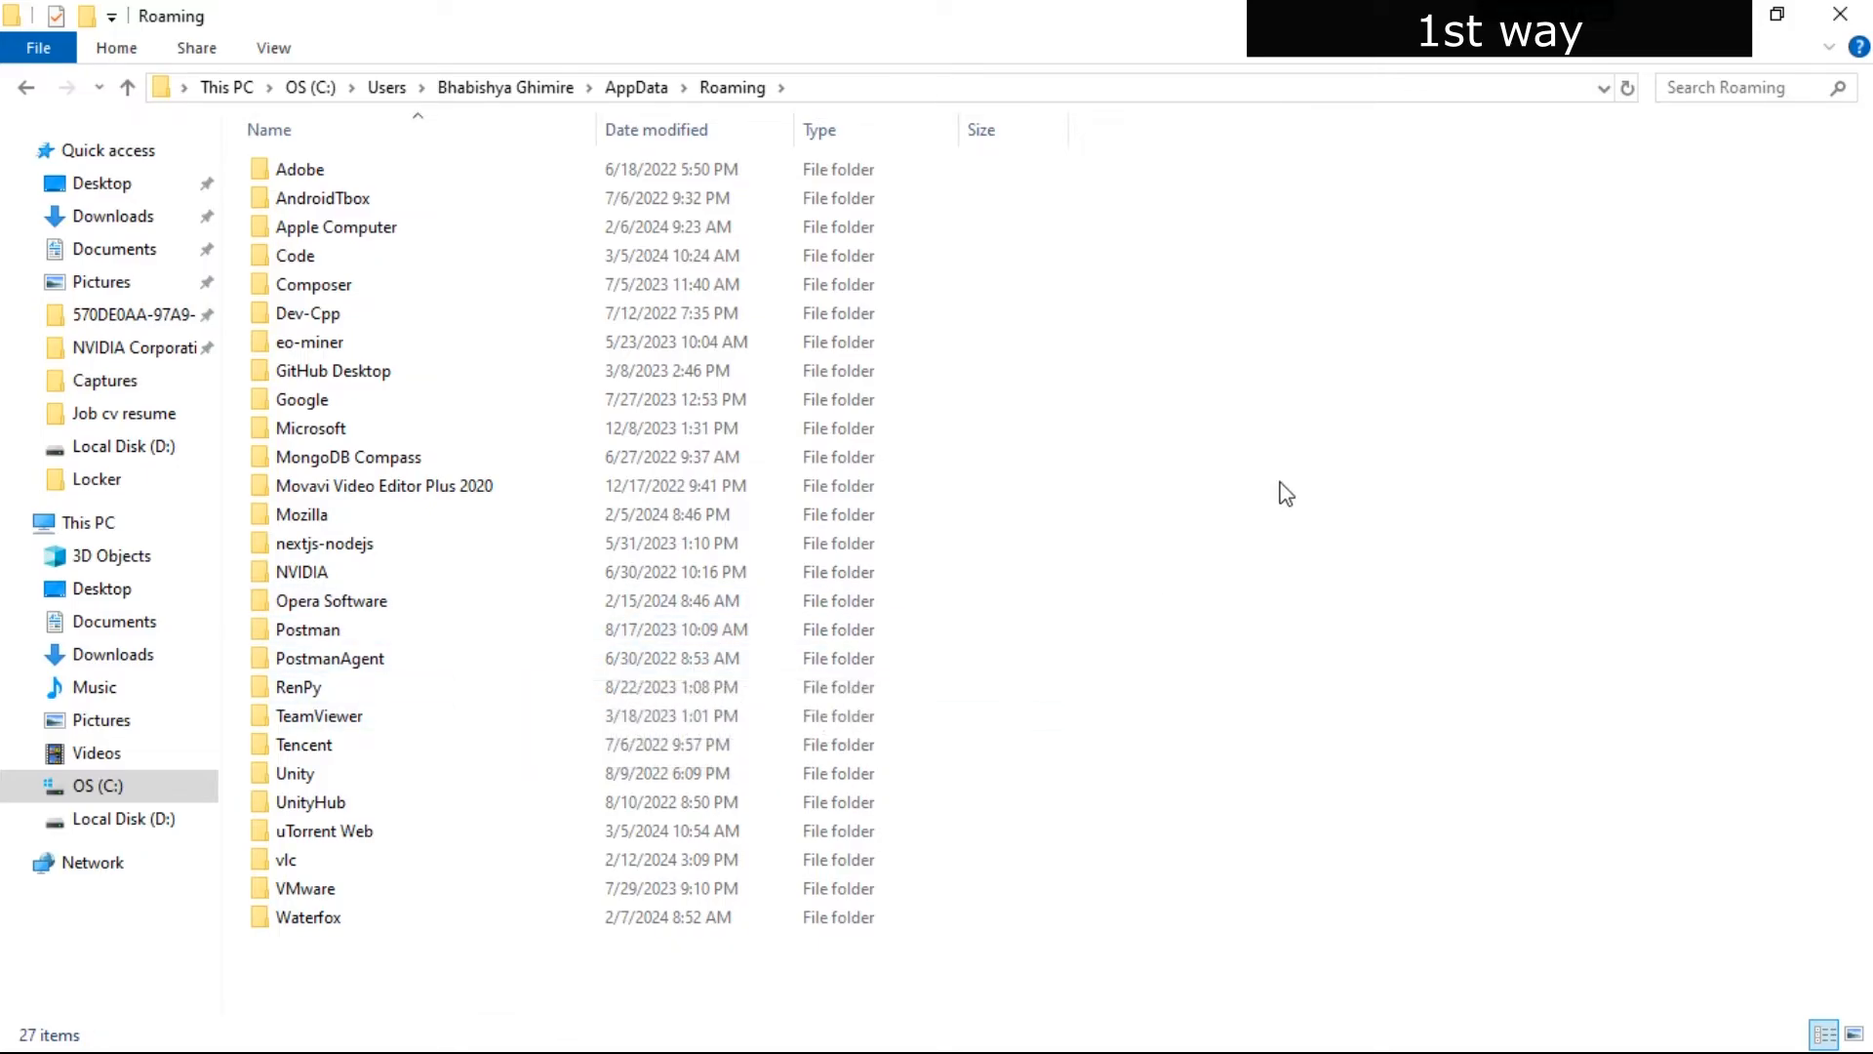
Create a new folder named npm inside the Roaming folder
right_click(1284, 492)
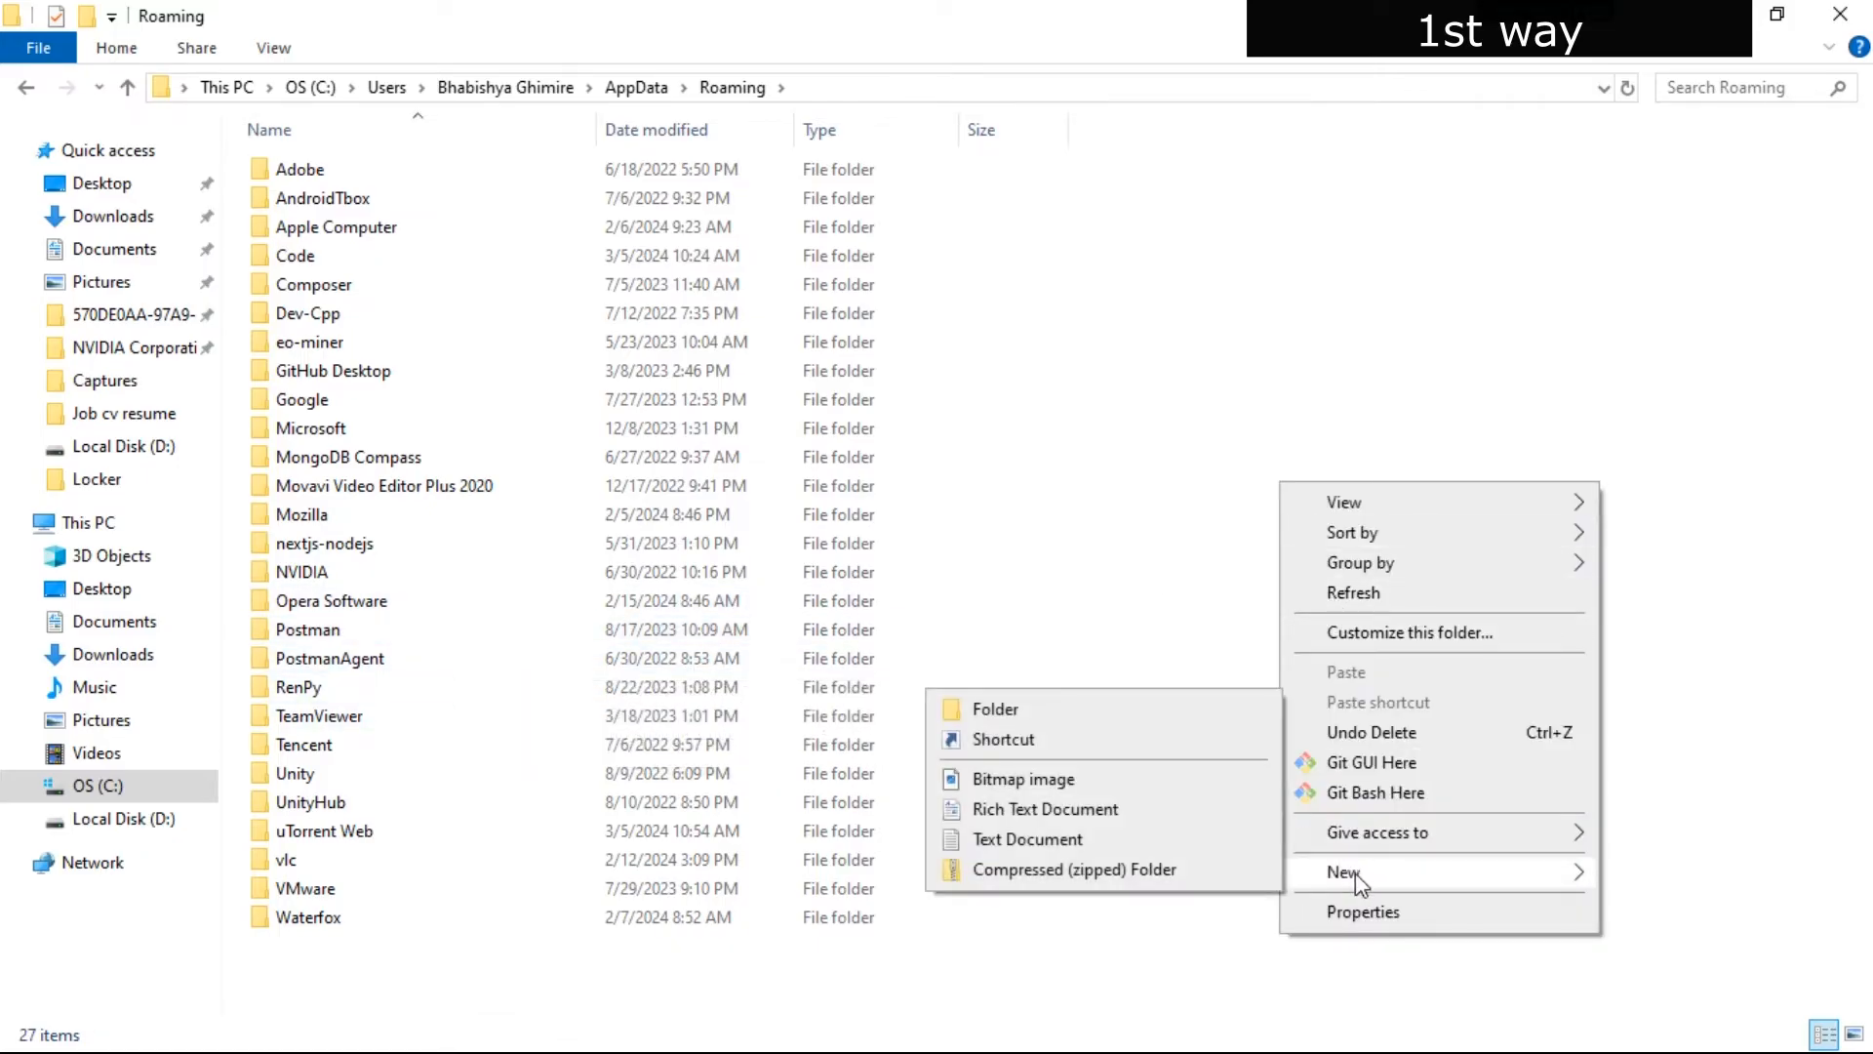
click(993, 708)
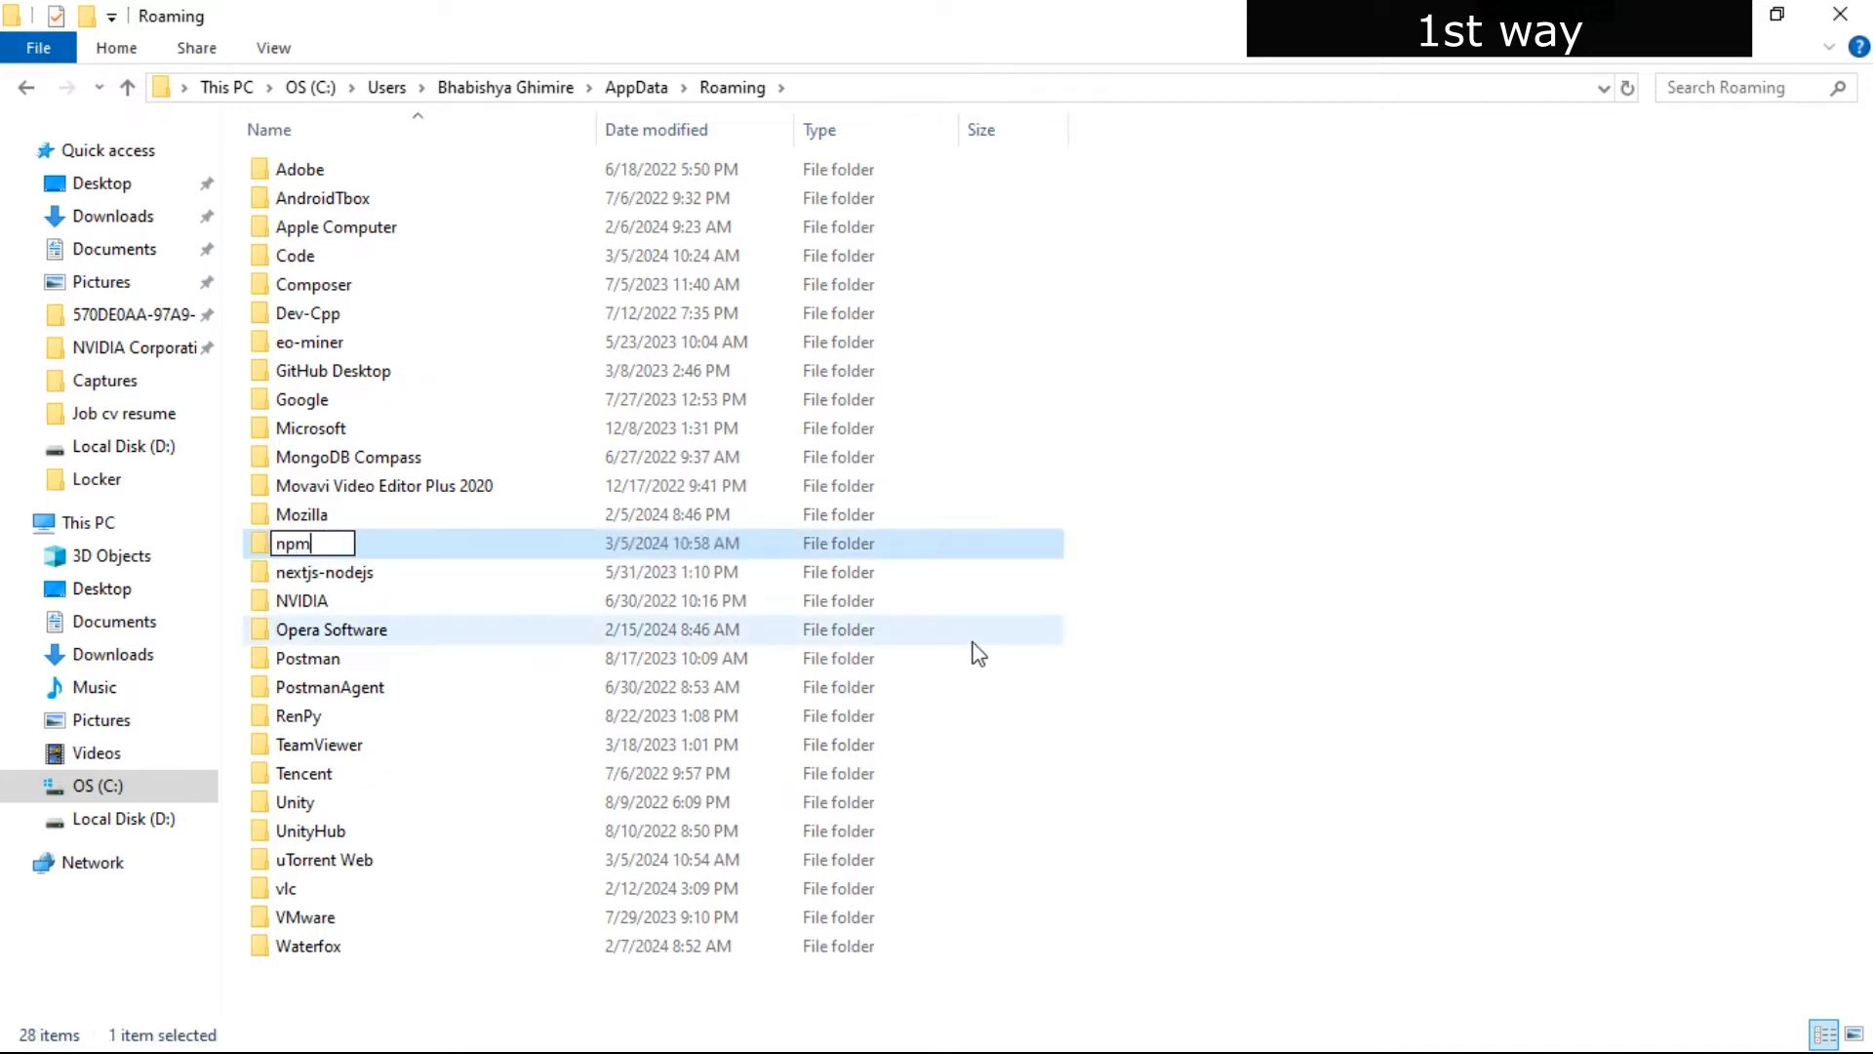
key(enter)
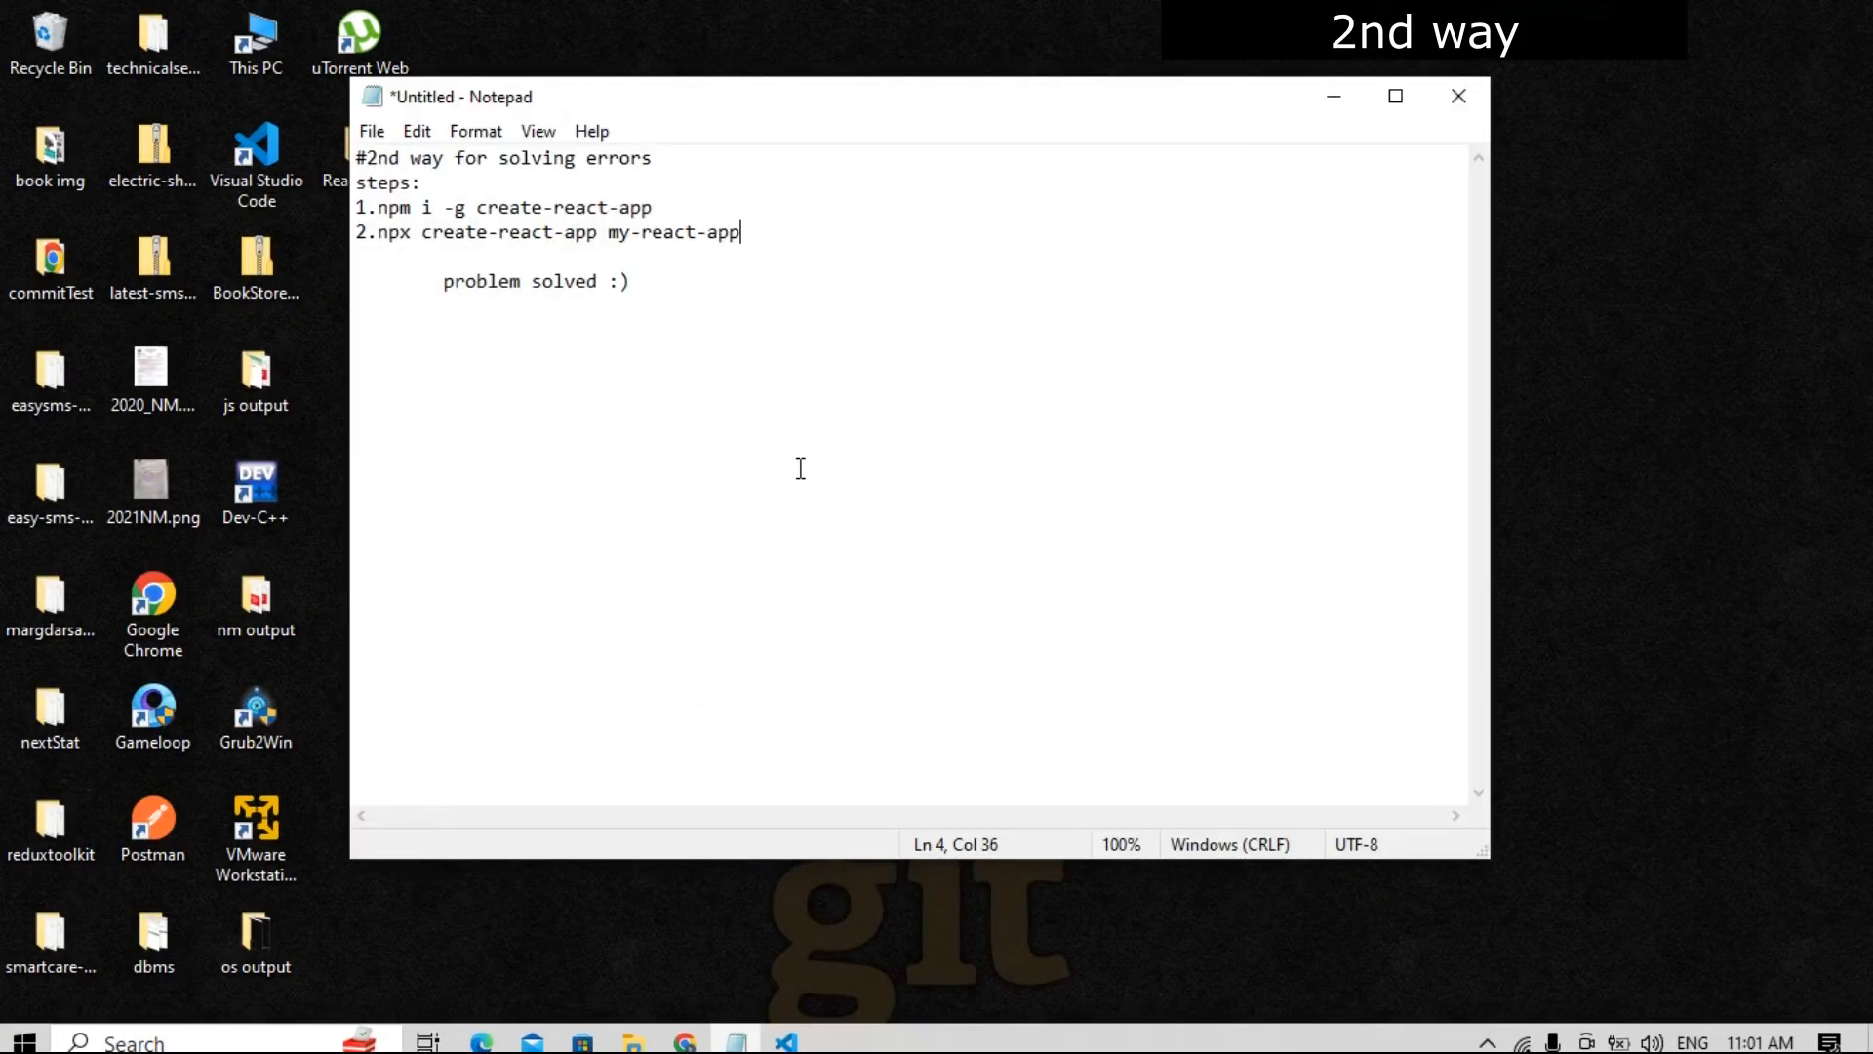
Select the command 'npm i -g create-react-app' in the Notepad note
drag(384, 207, 653, 207)
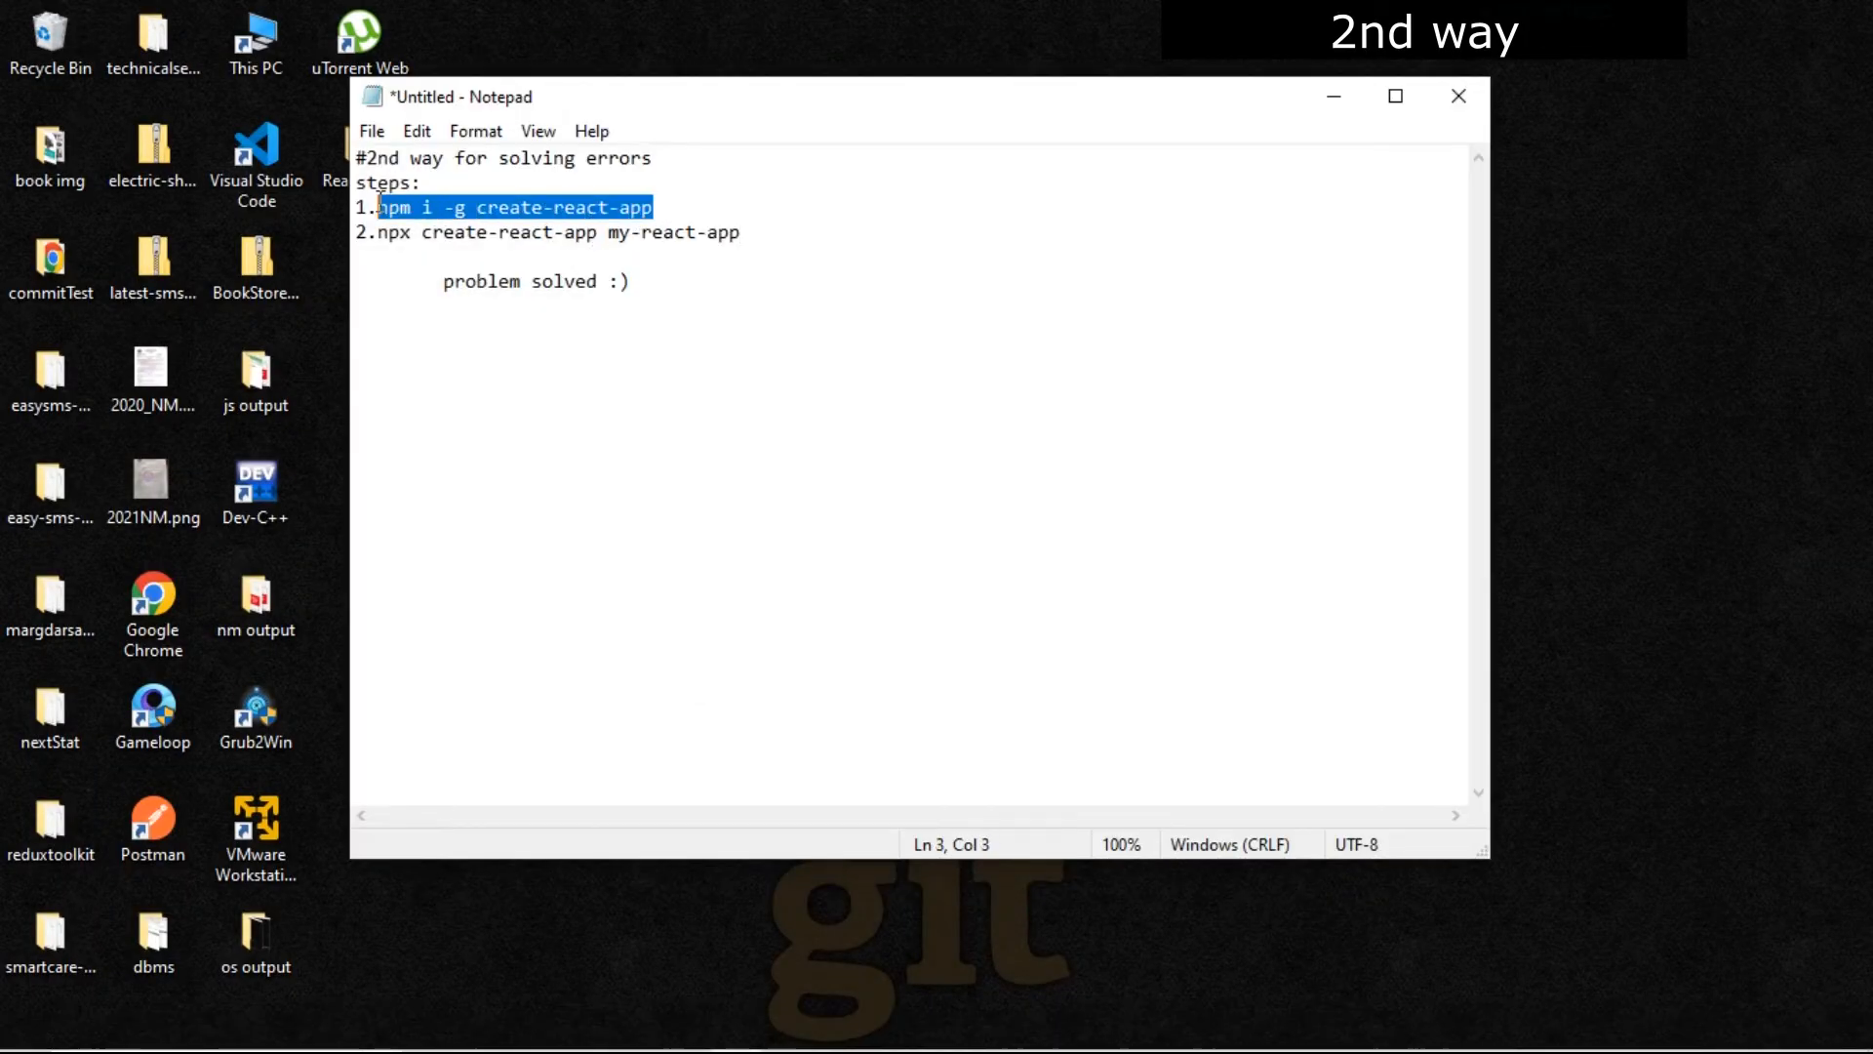